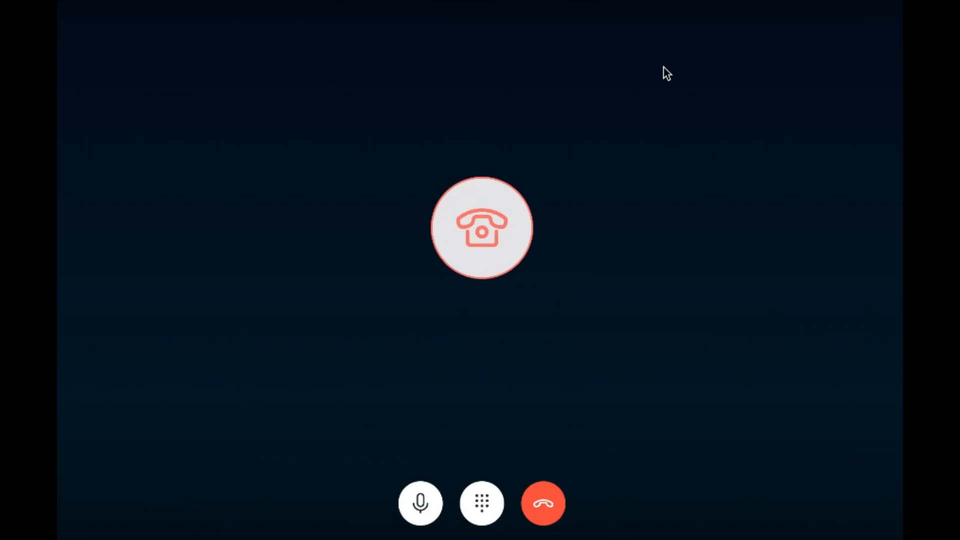
# Enter the extension digits 699102839 on the in-call keypad of the web phone
pyautogui.click(481, 502)
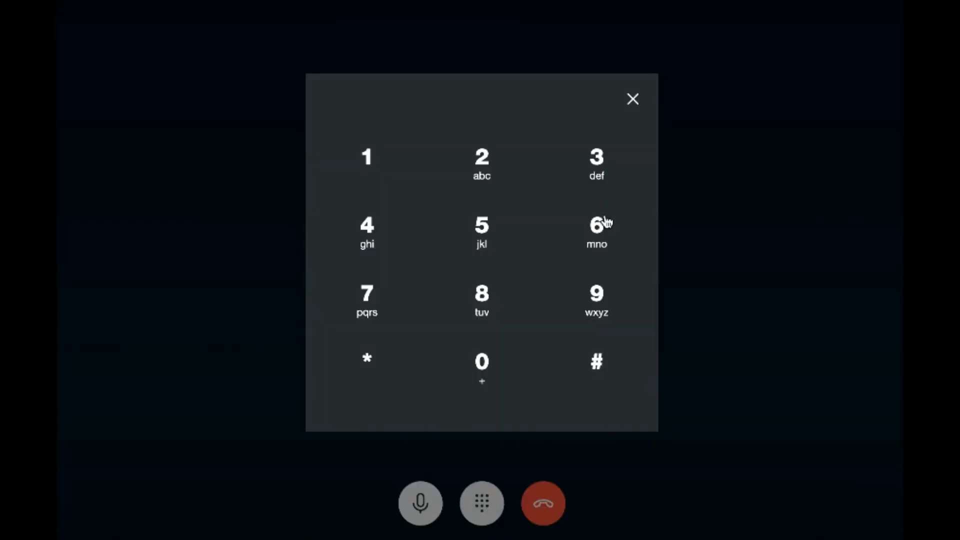
pyautogui.click(596, 224)
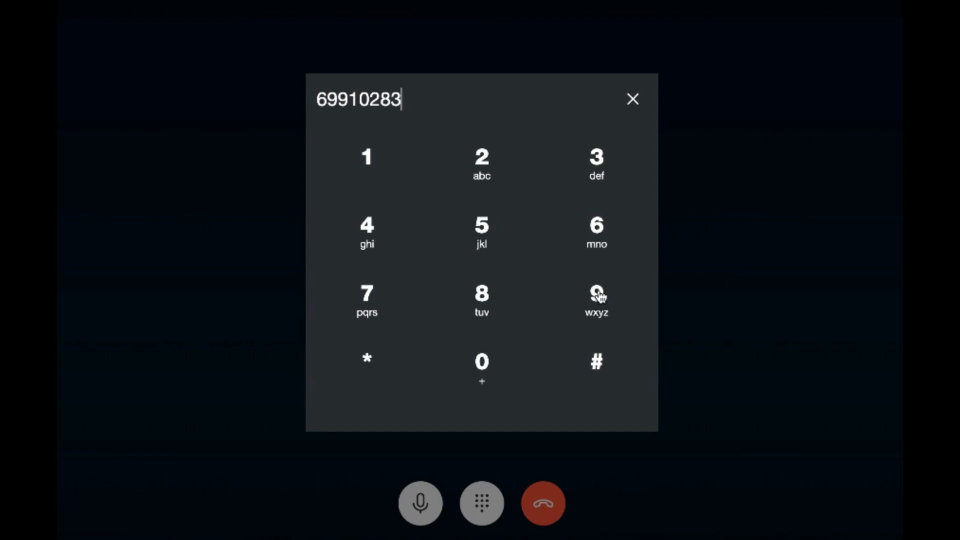
pyautogui.click(595, 292)
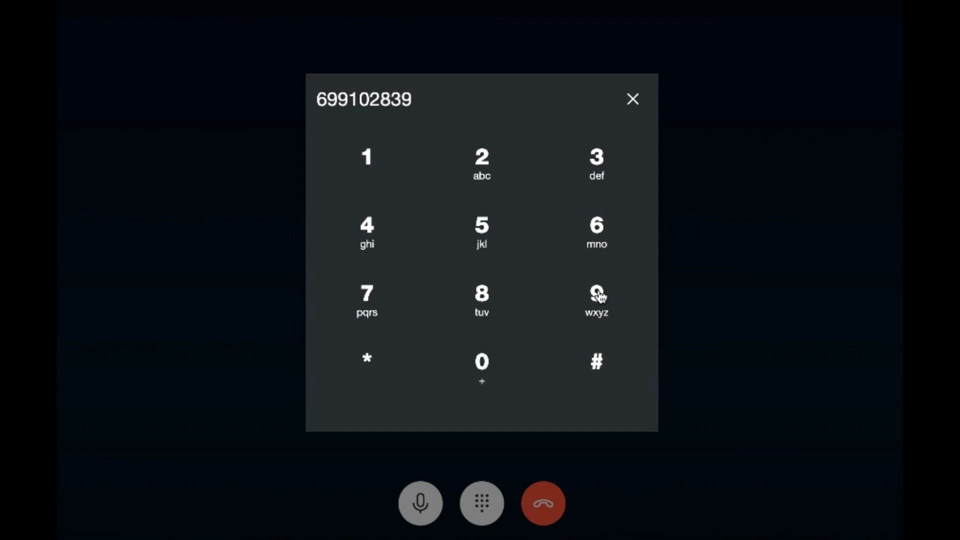
pyautogui.moveTo(630, 110)
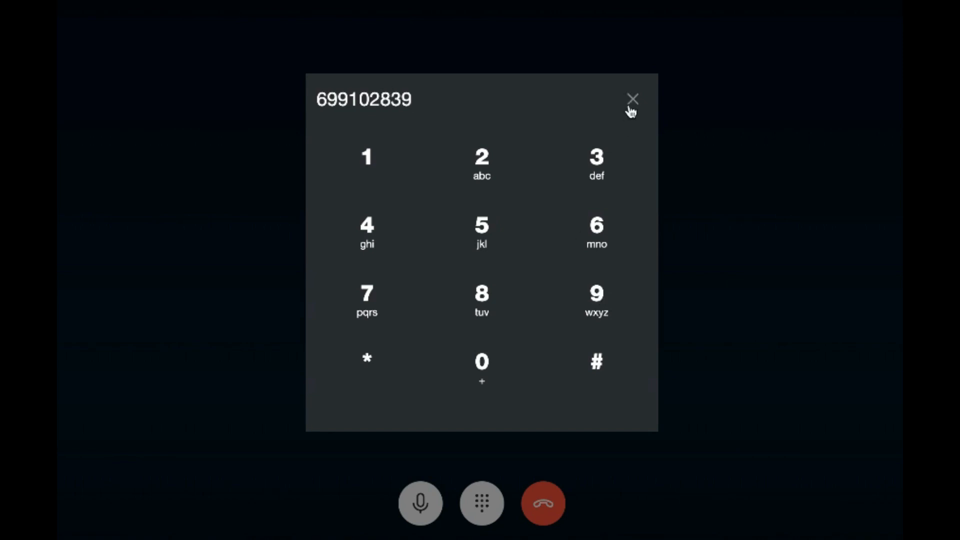
# Dismiss the keypad and continue the connected call with the chatbot
pyautogui.click(632, 98)
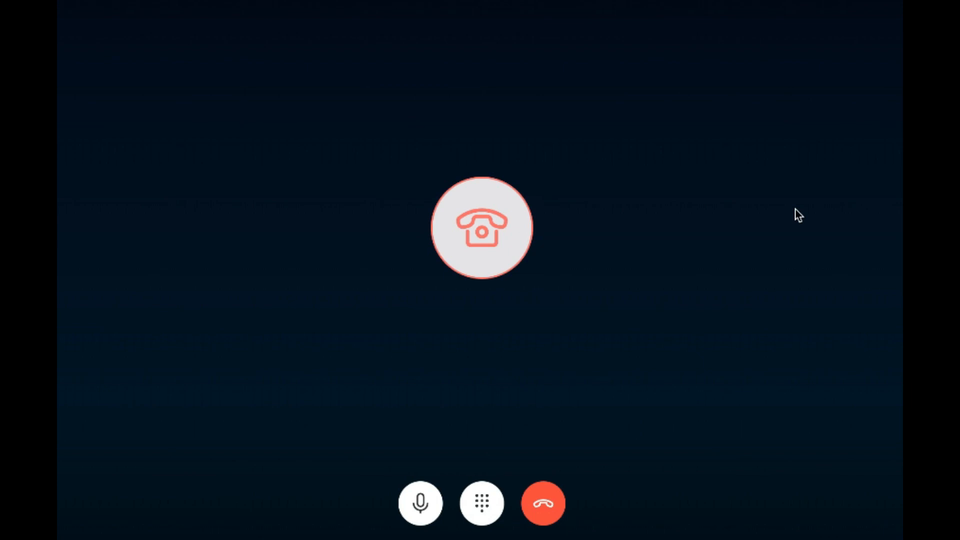
pyautogui.moveTo(664, 314)
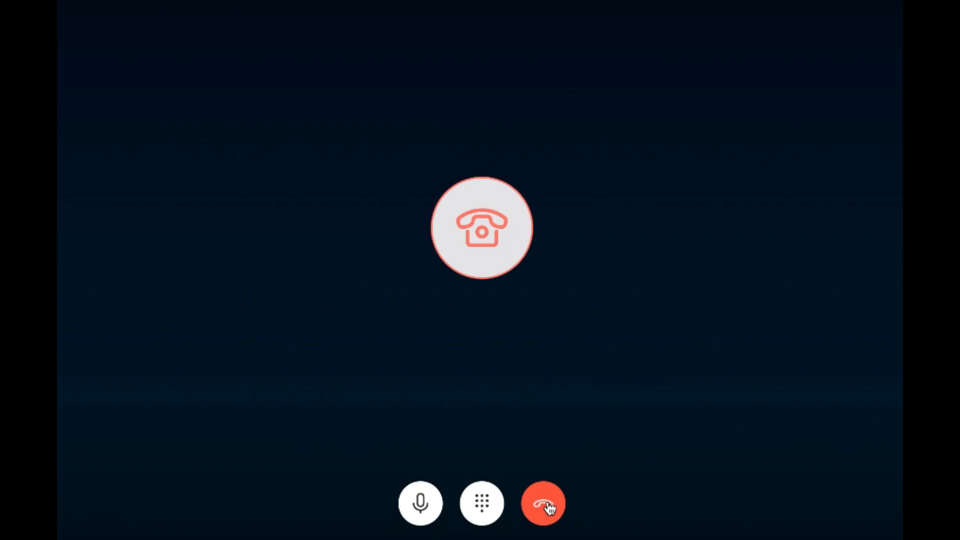
pyautogui.moveTo(542, 502)
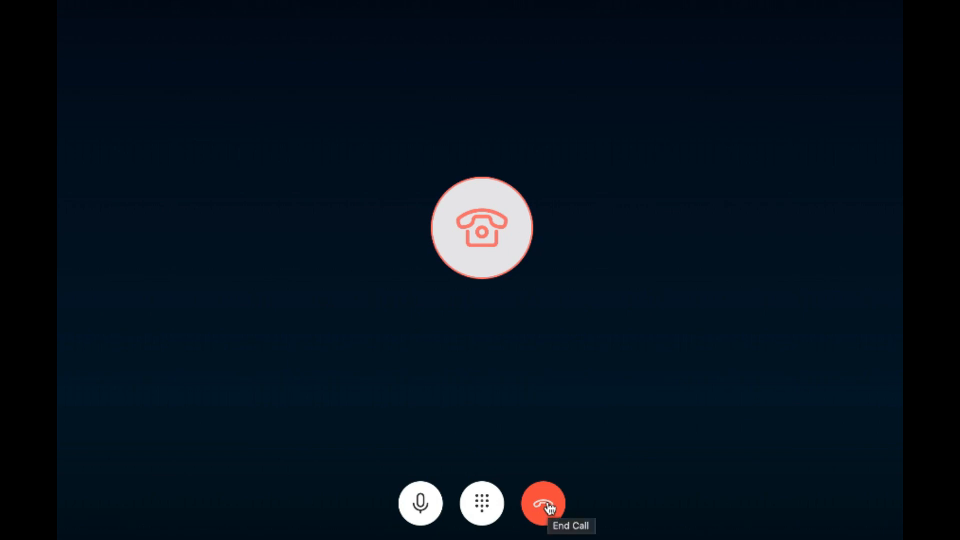
# End the test call and return to the PhoneChatbot agent's Intents page in Dialogflow
pyautogui.click(543, 503)
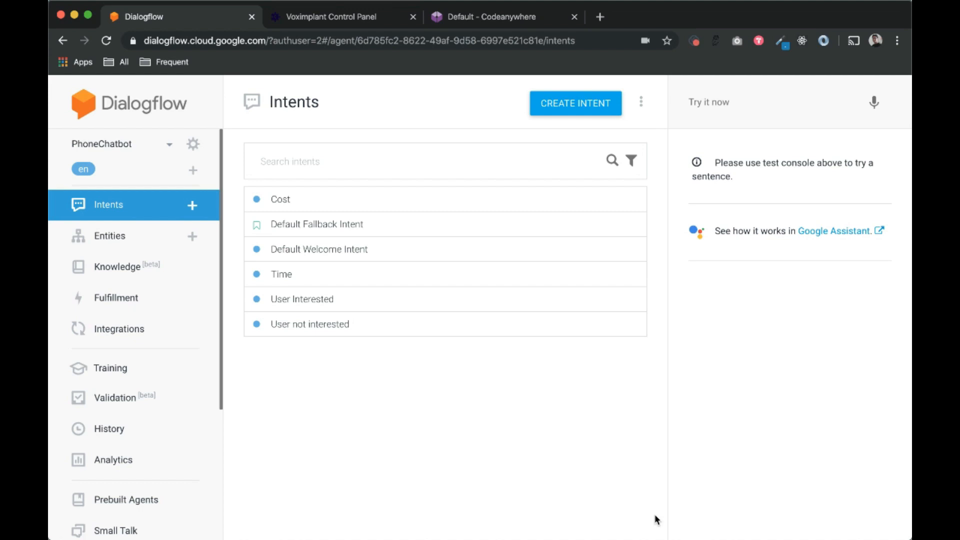
pyautogui.moveTo(345, 430)
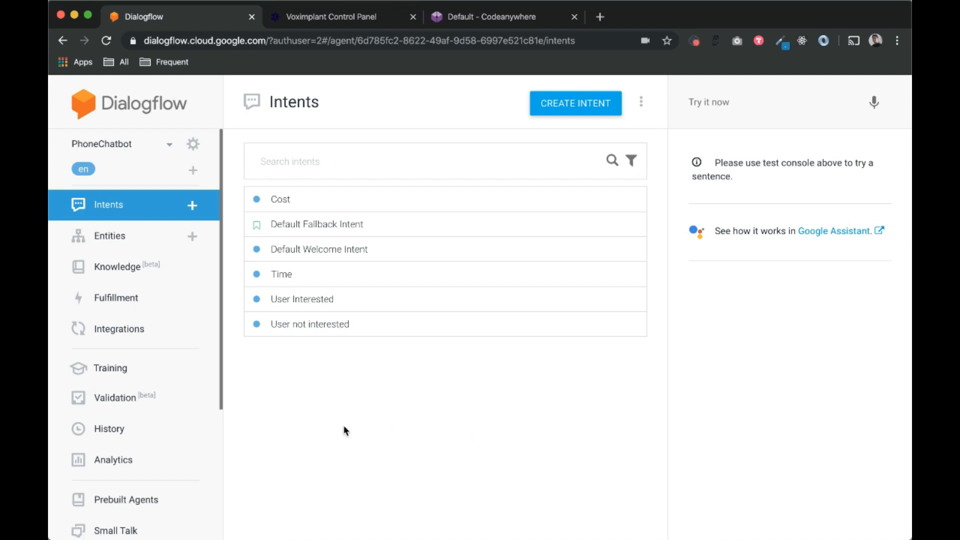
pyautogui.click(330, 17)
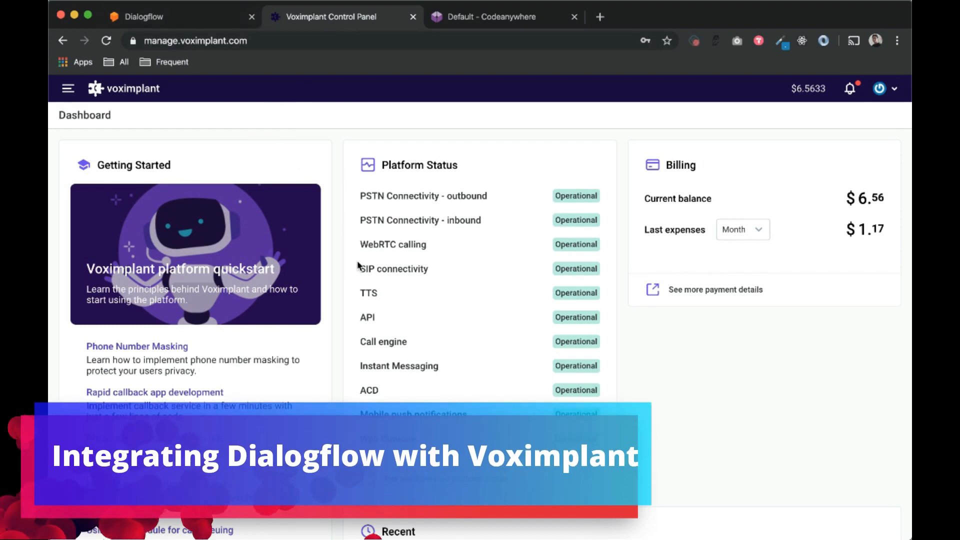
pyautogui.click(147, 16)
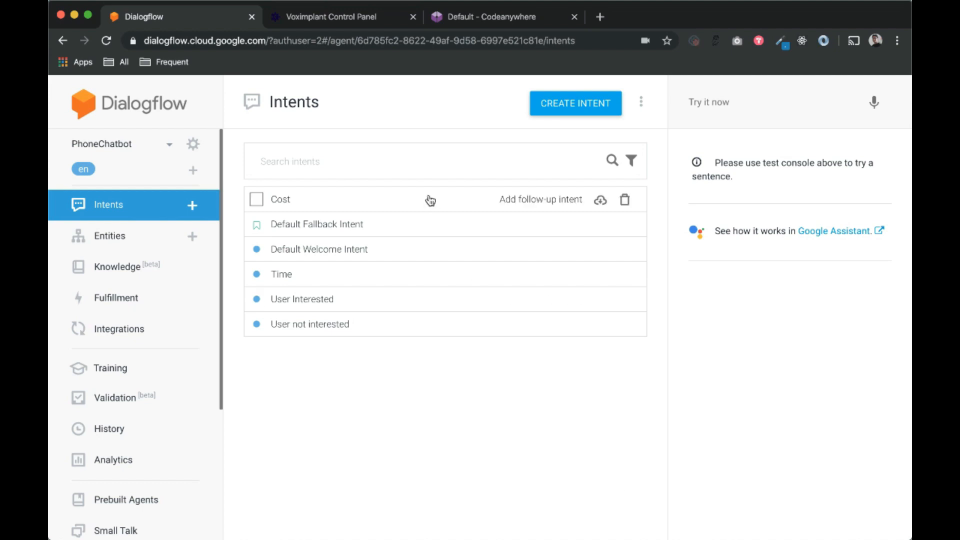
pyautogui.click(332, 16)
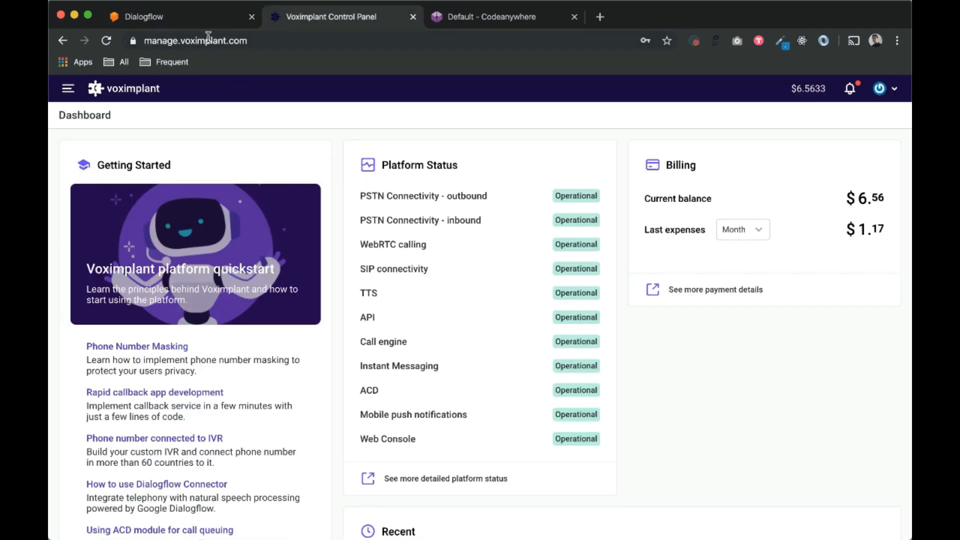
pyautogui.click(141, 16)
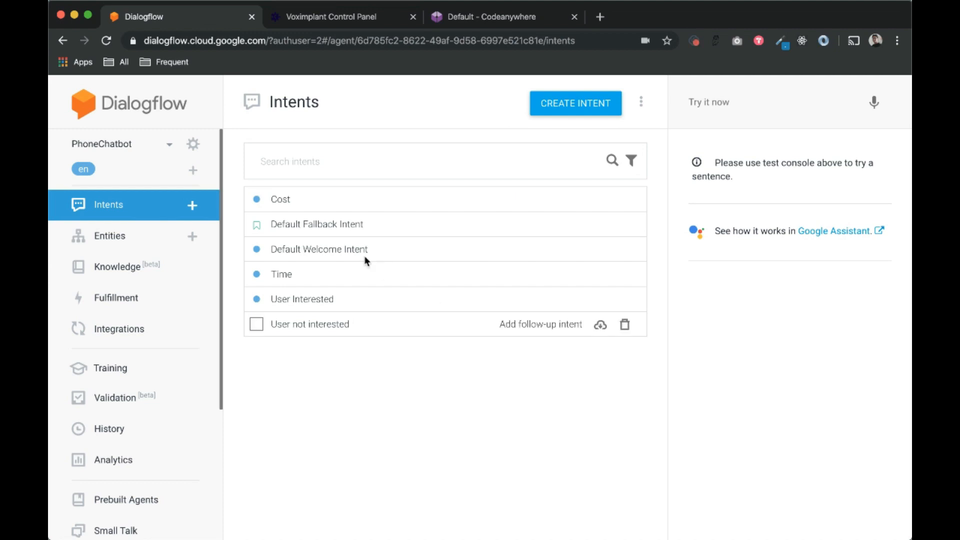
pyautogui.moveTo(374, 416)
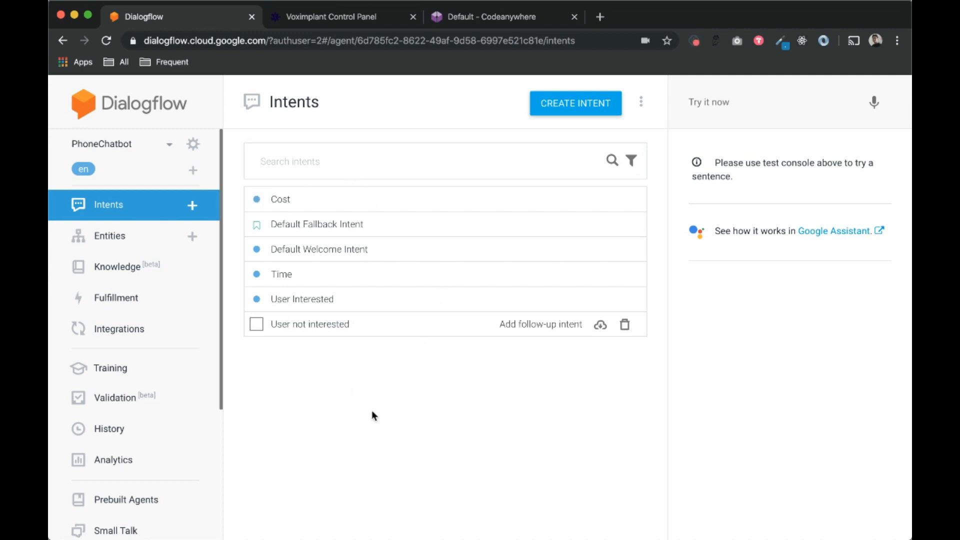
pyautogui.moveTo(317, 254)
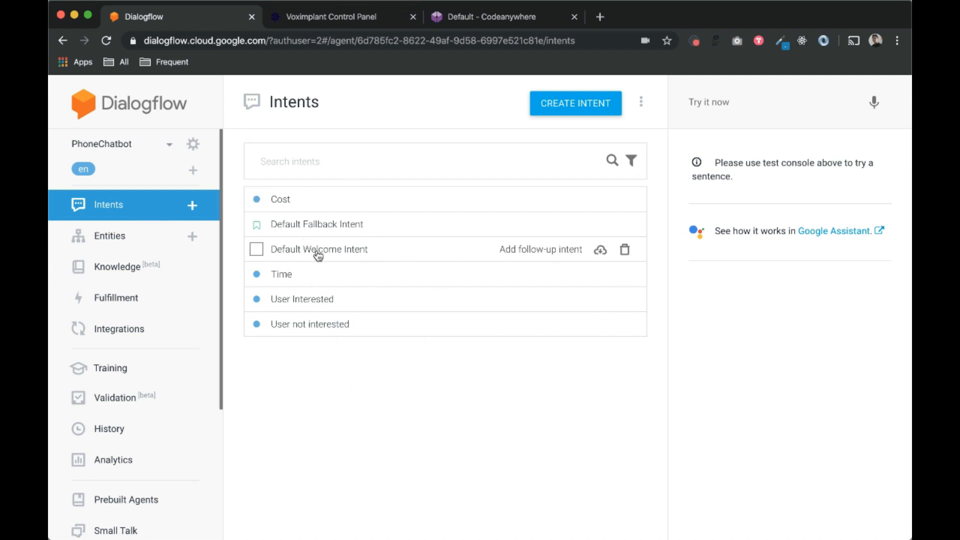
pyautogui.moveTo(334, 325)
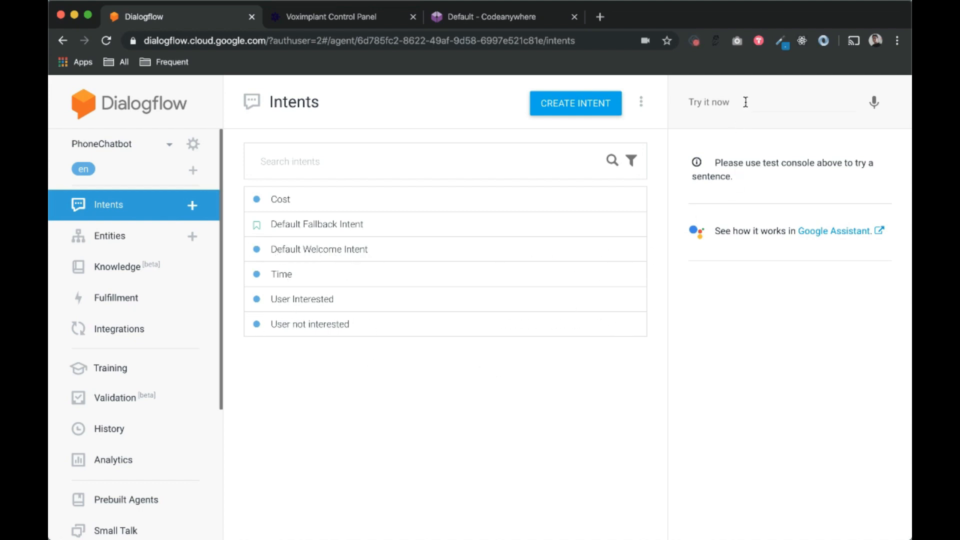
# Try 'hi' then 'yes' in the test console, getting the welcome and User Interested replies
pyautogui.write('hi')
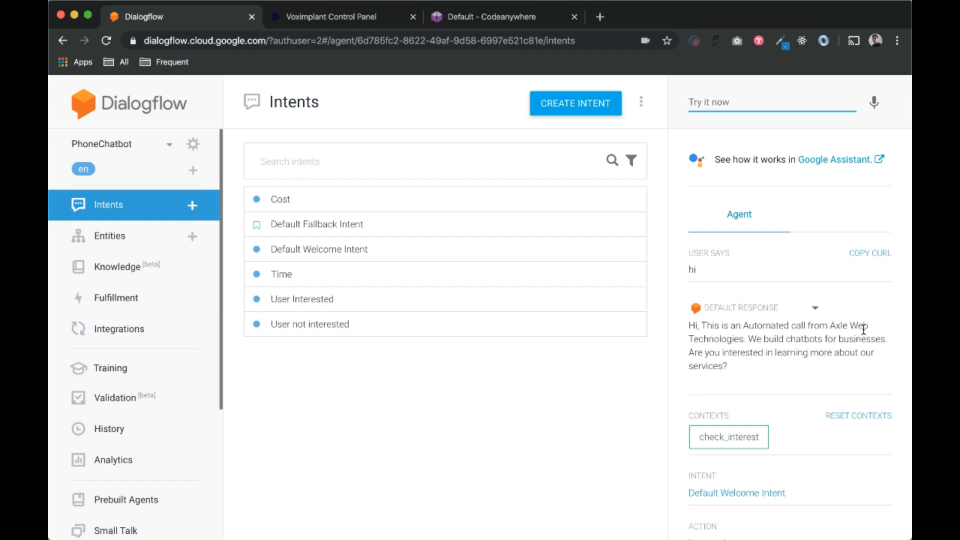
pyautogui.moveTo(796, 354)
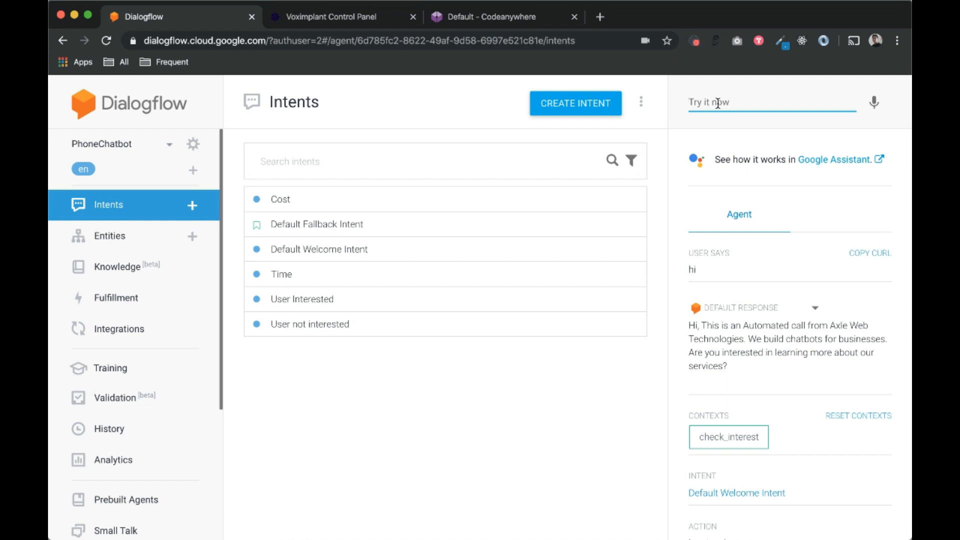
pyautogui.write('yes')
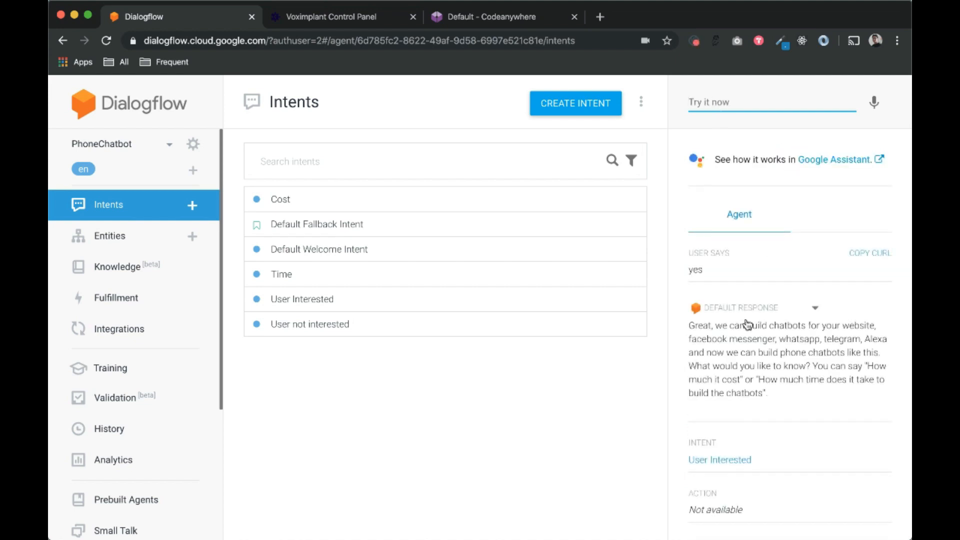
pyautogui.moveTo(871, 393)
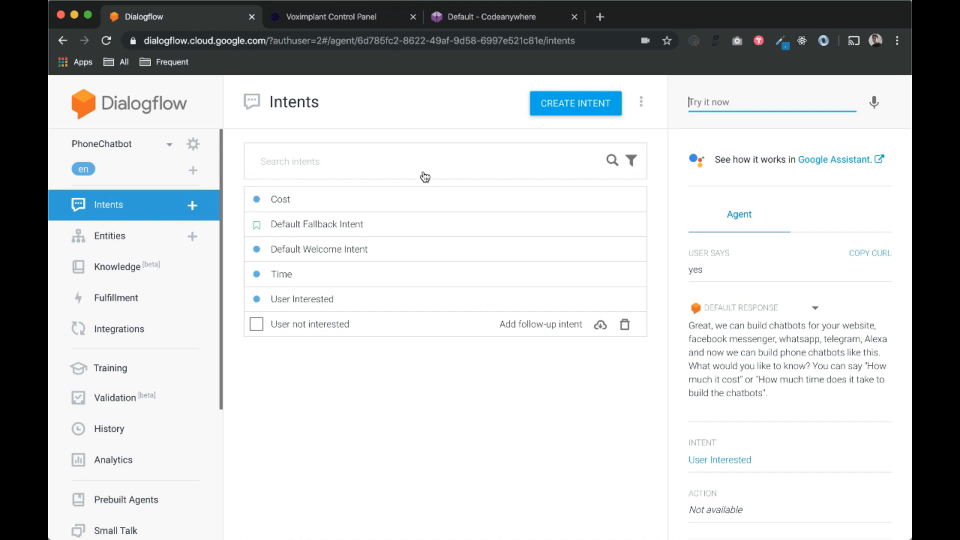
pyautogui.click(330, 17)
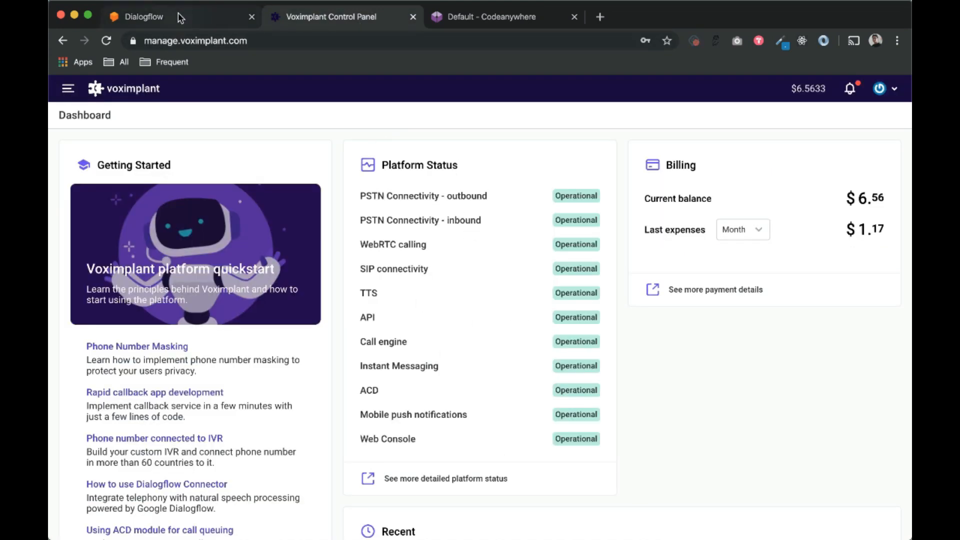
pyautogui.click(141, 17)
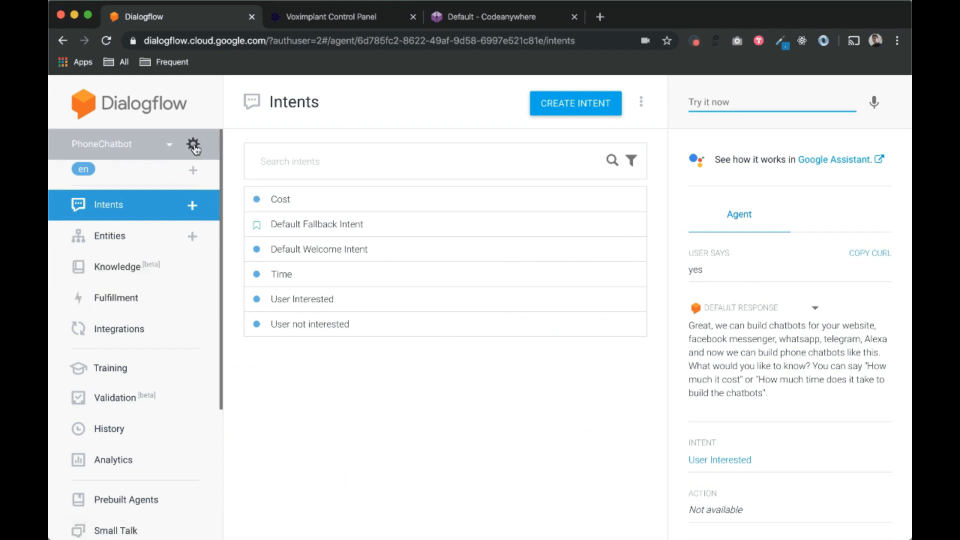
# Open the PhoneChatbot agent settings and review the General tab's project and API details
pyautogui.click(193, 144)
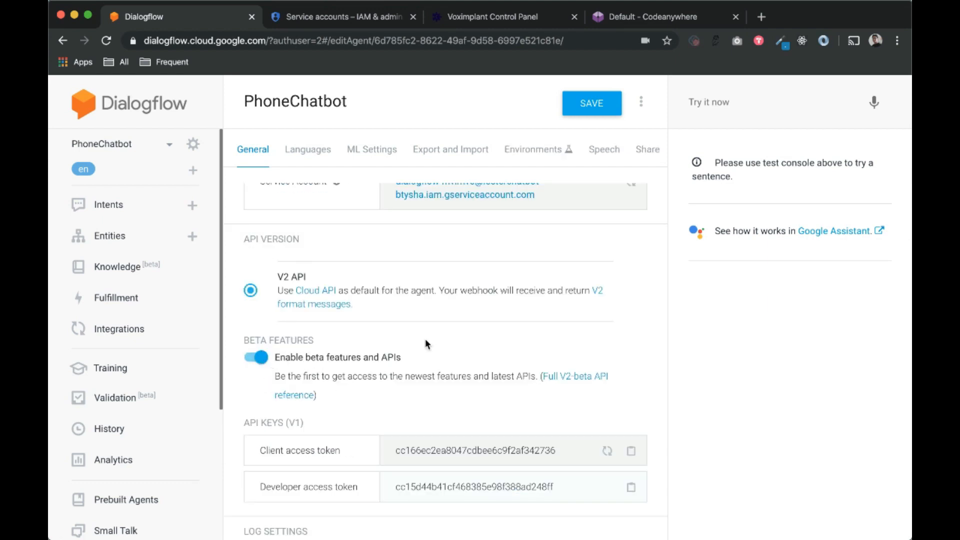
pyautogui.scroll(-3)
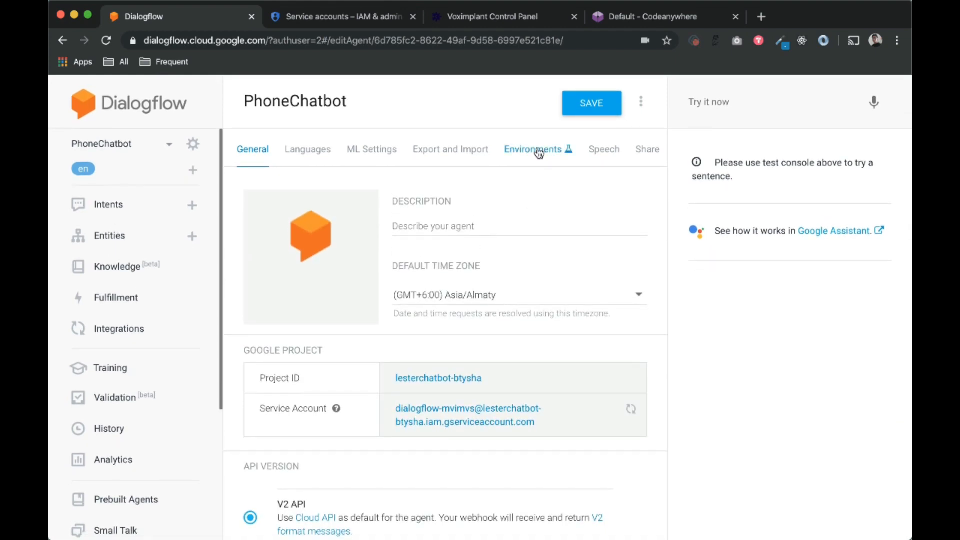
# Enable automatic text-to-speech with MP3 output audio encoding in Speech settings and save
pyautogui.click(534, 149)
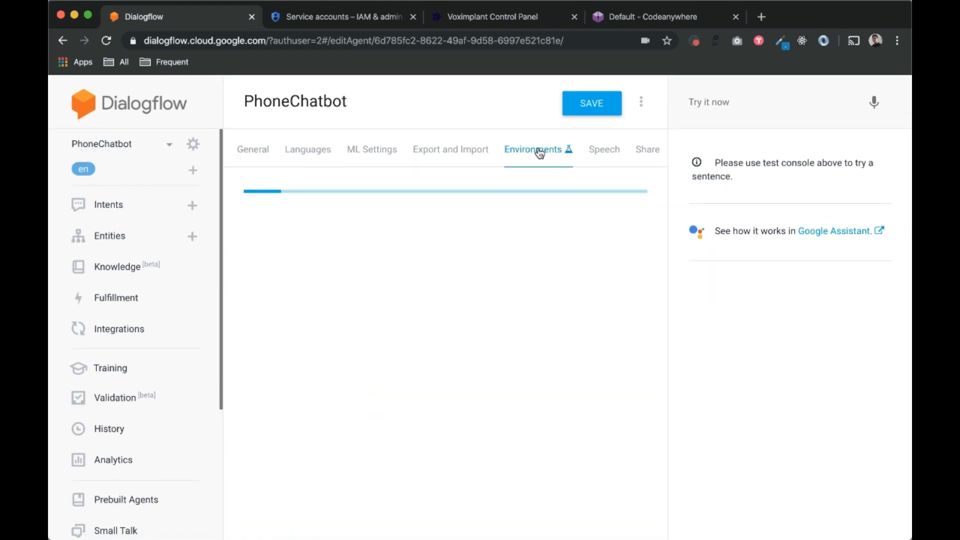
pyautogui.click(537, 149)
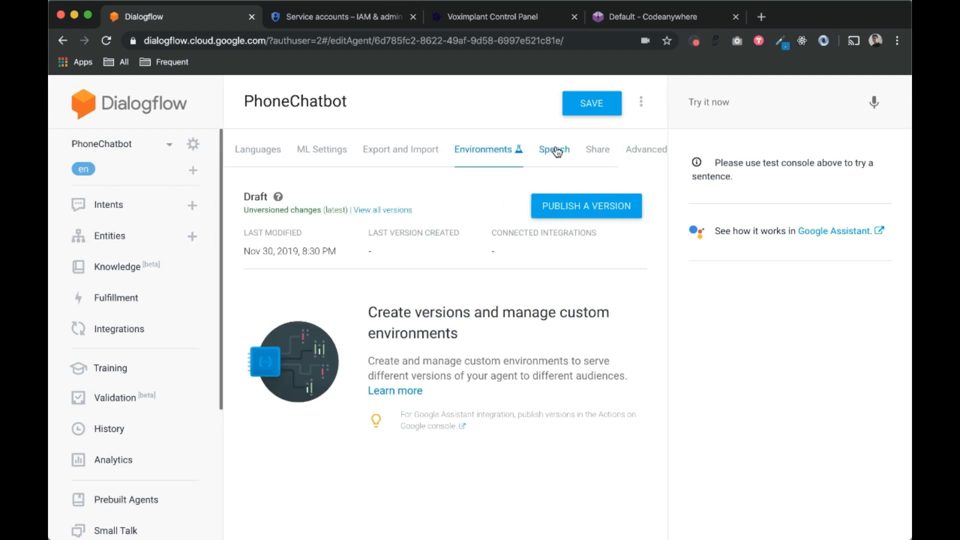
pyautogui.click(554, 150)
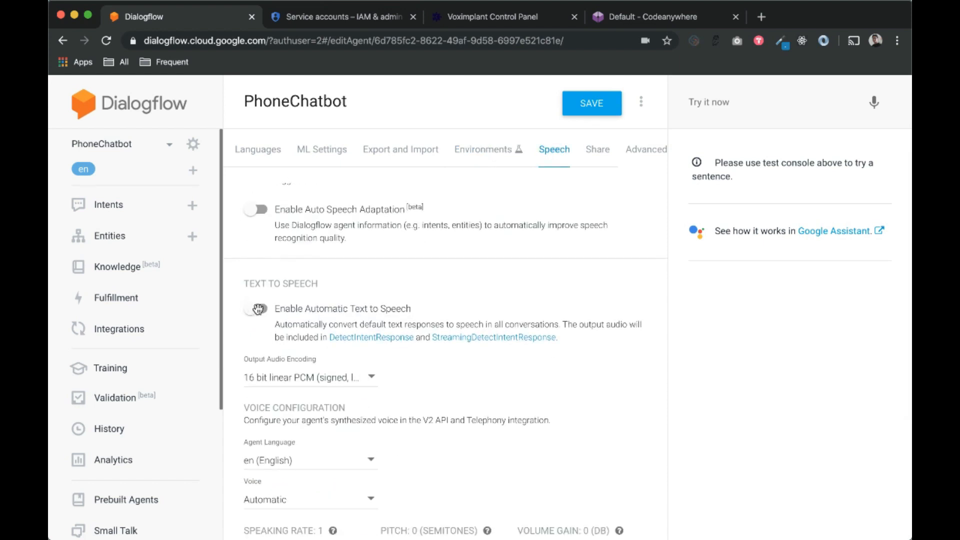
pyautogui.click(255, 309)
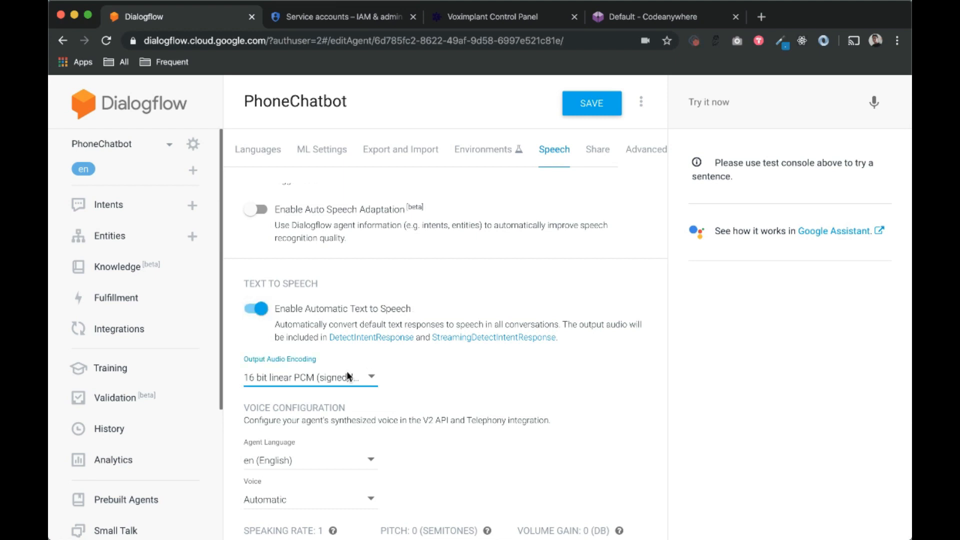
pyautogui.click(309, 377)
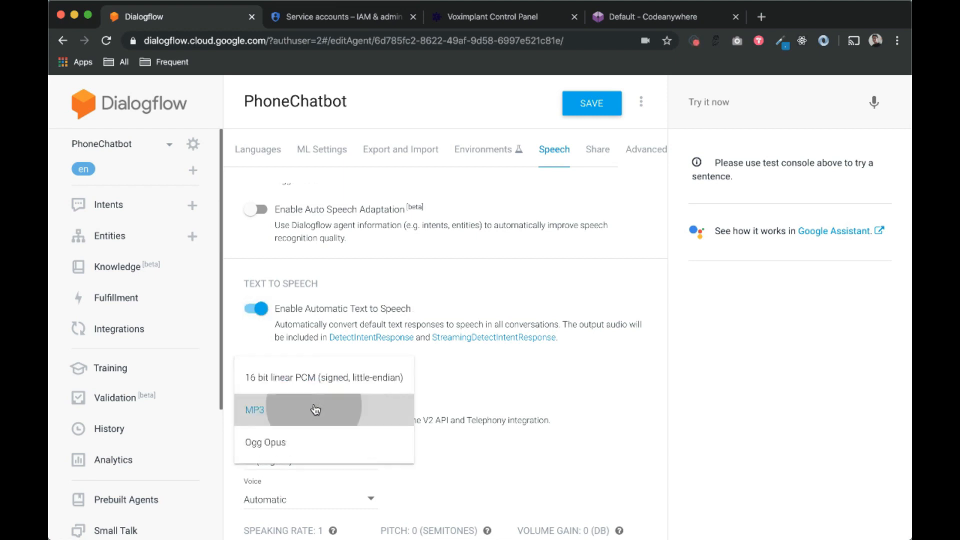
pyautogui.click(255, 409)
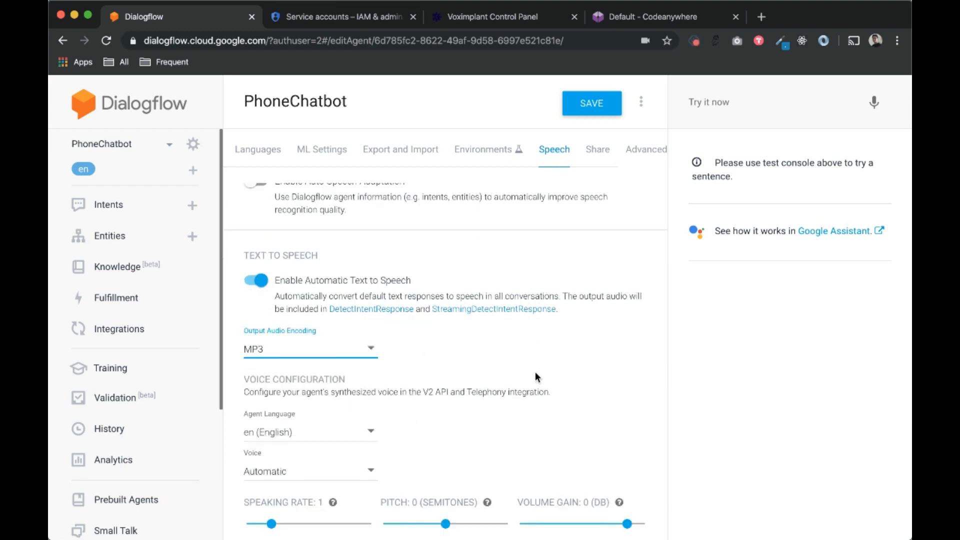
pyautogui.scroll(-3)
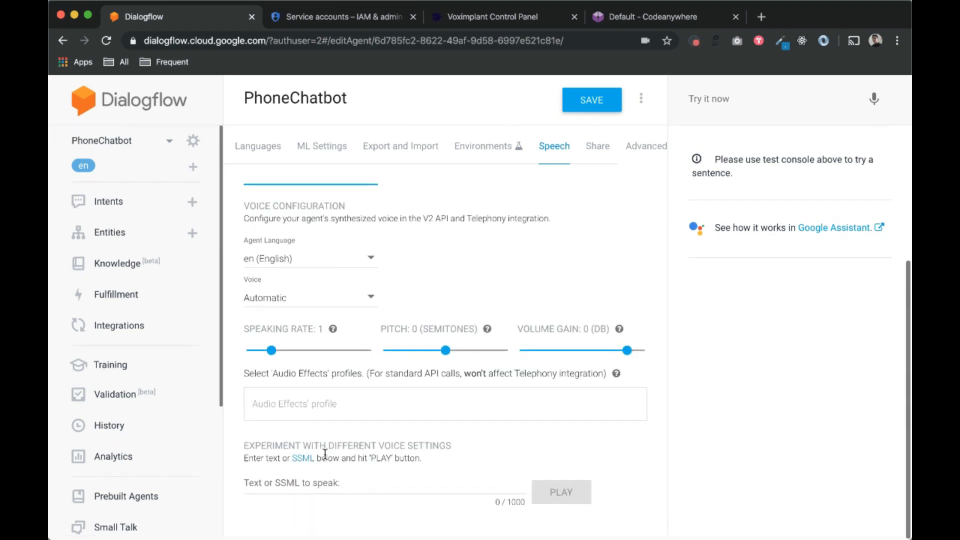
pyautogui.scroll(-3)
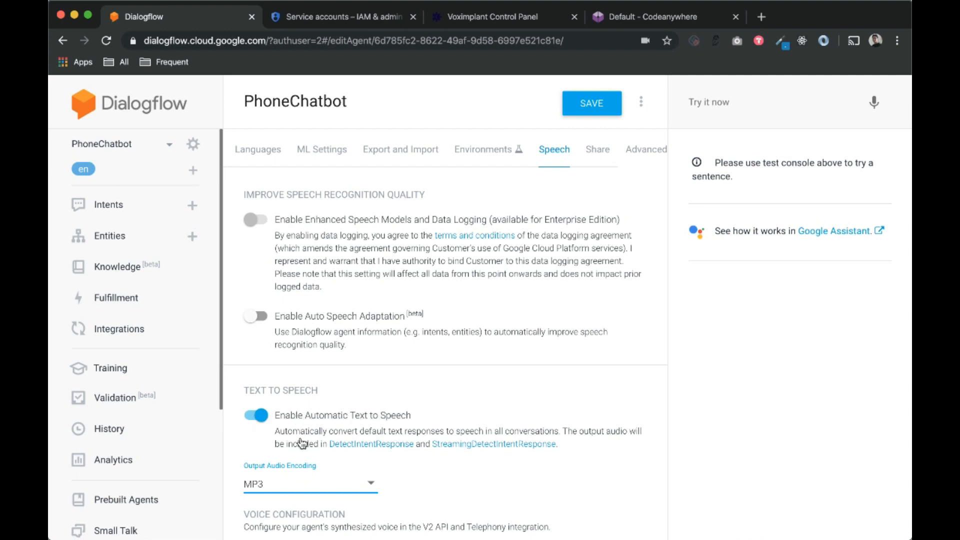
pyautogui.moveTo(319, 487)
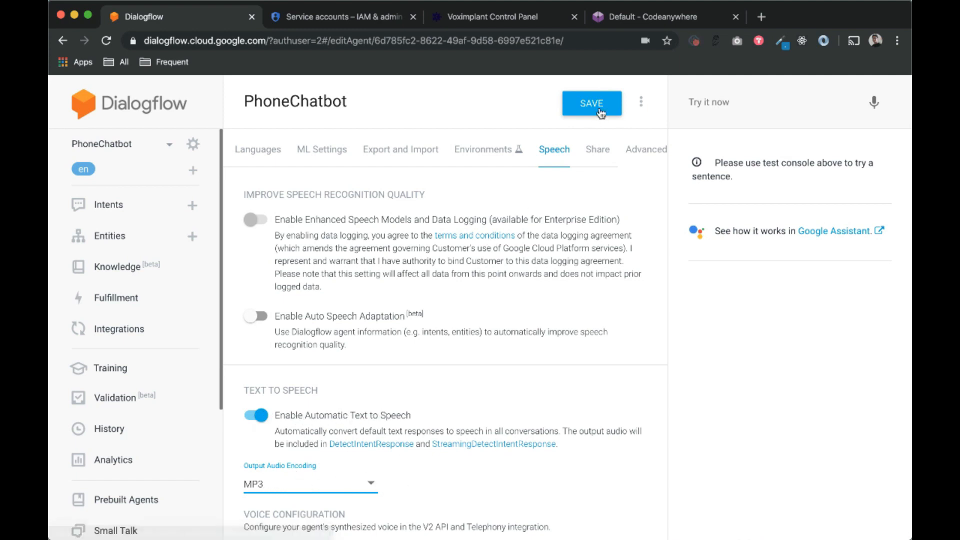
pyautogui.click(591, 102)
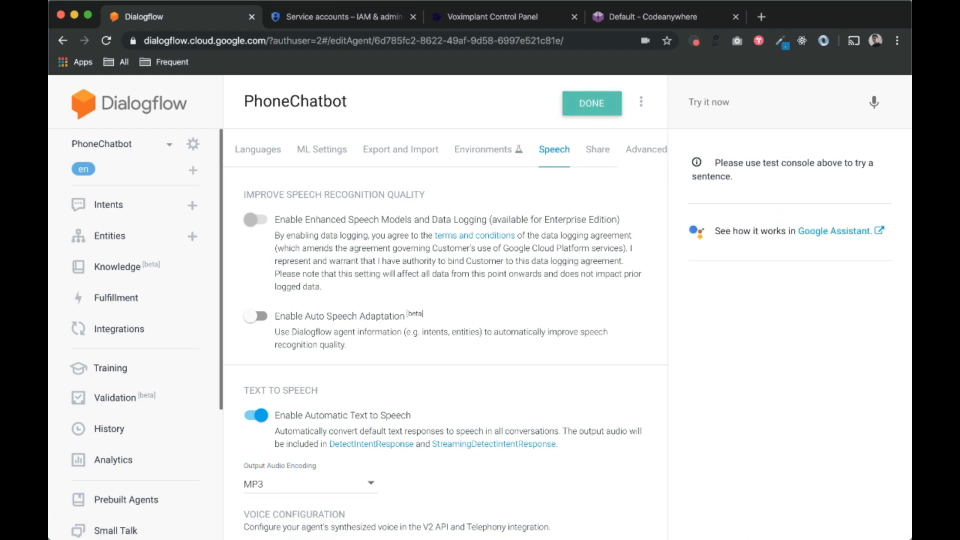
# Follow the Service Account link from General settings to the LesterChatbot project in Google Cloud
pyautogui.click(252, 149)
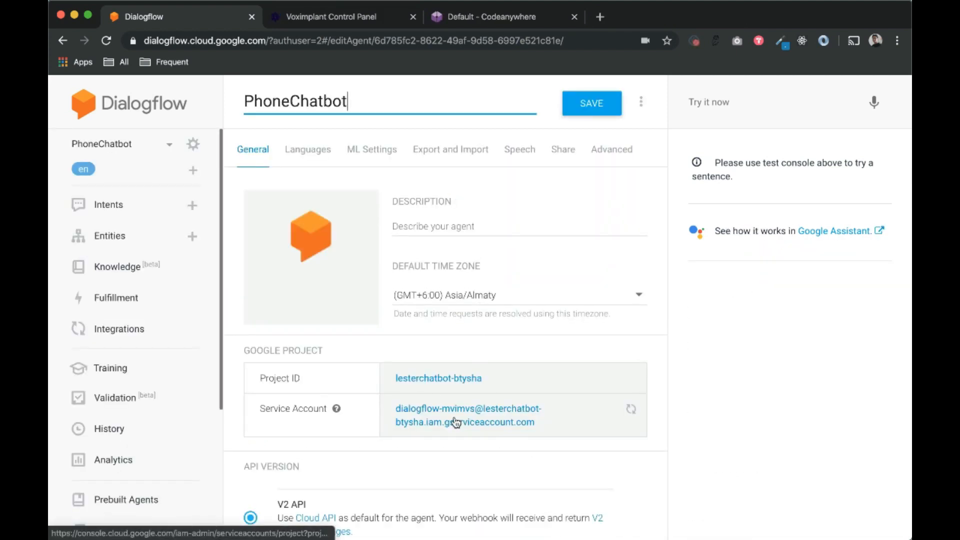
pyautogui.click(468, 415)
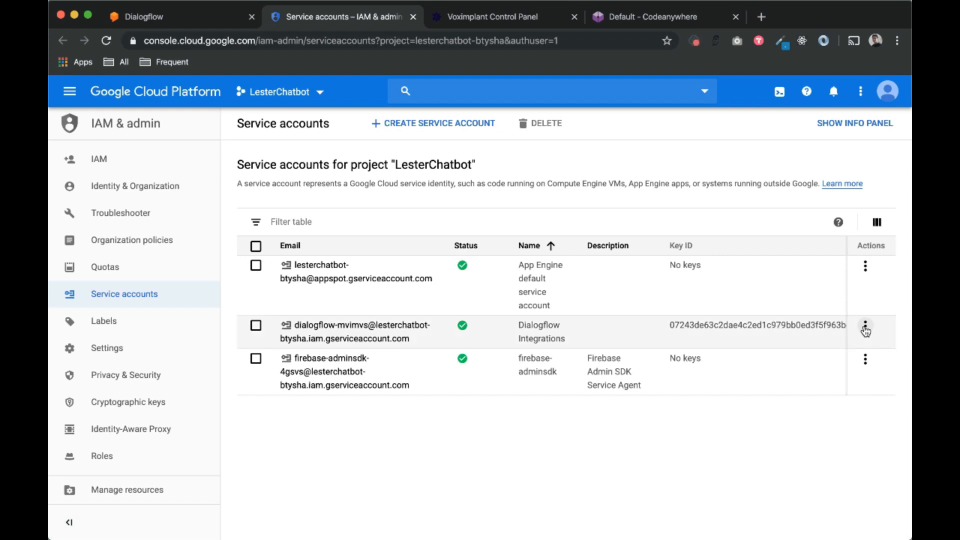
# Create a new JSON private key for the Dialogflow Integrations service account and save it
pyautogui.click(865, 327)
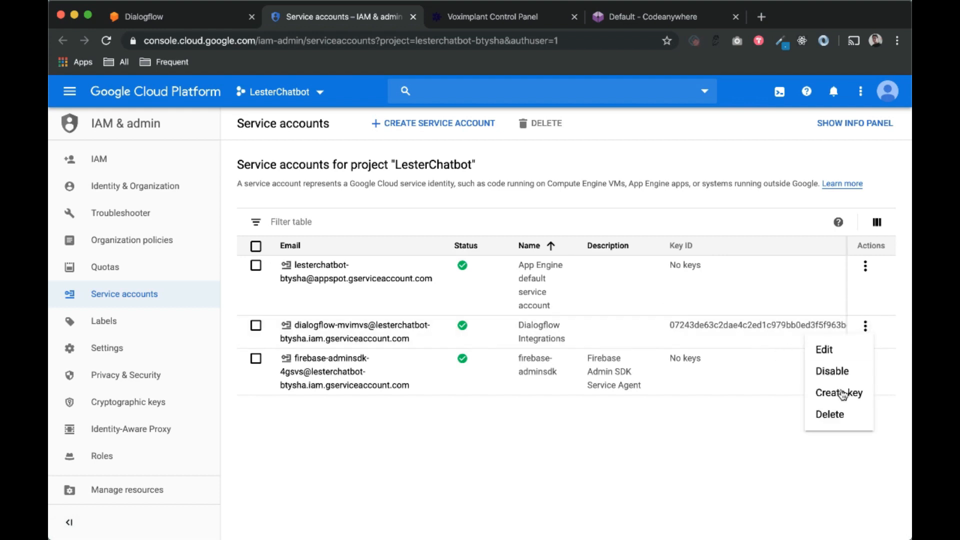
pyautogui.click(837, 393)
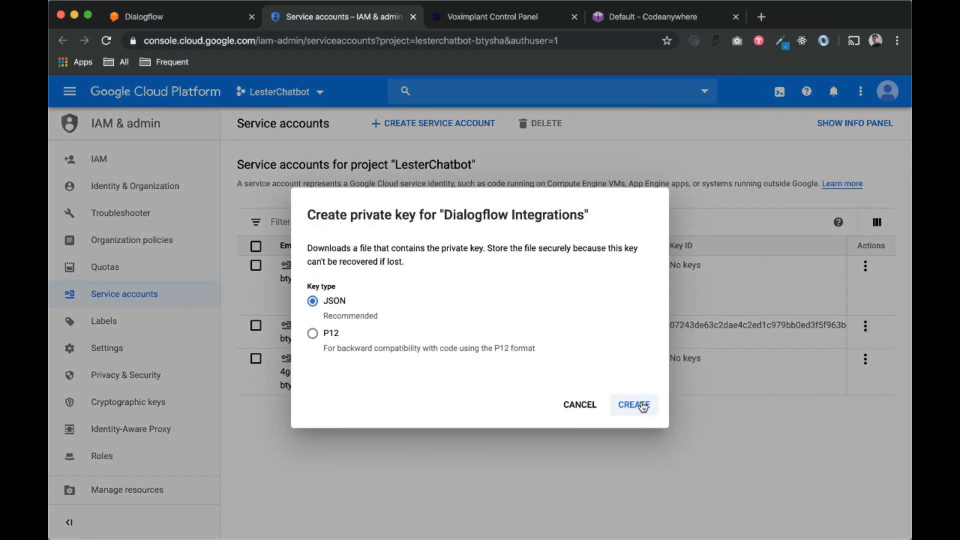
pyautogui.click(633, 404)
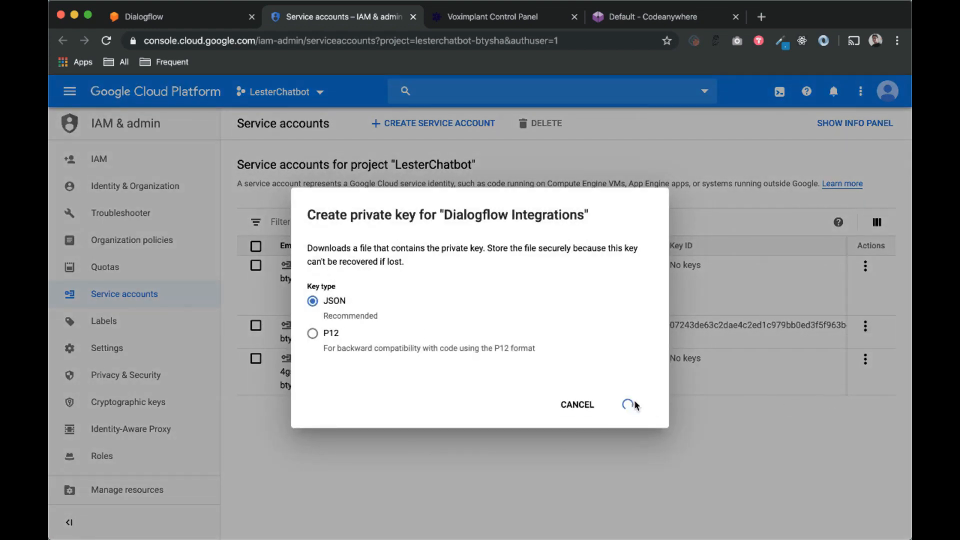
pyautogui.click(627, 403)
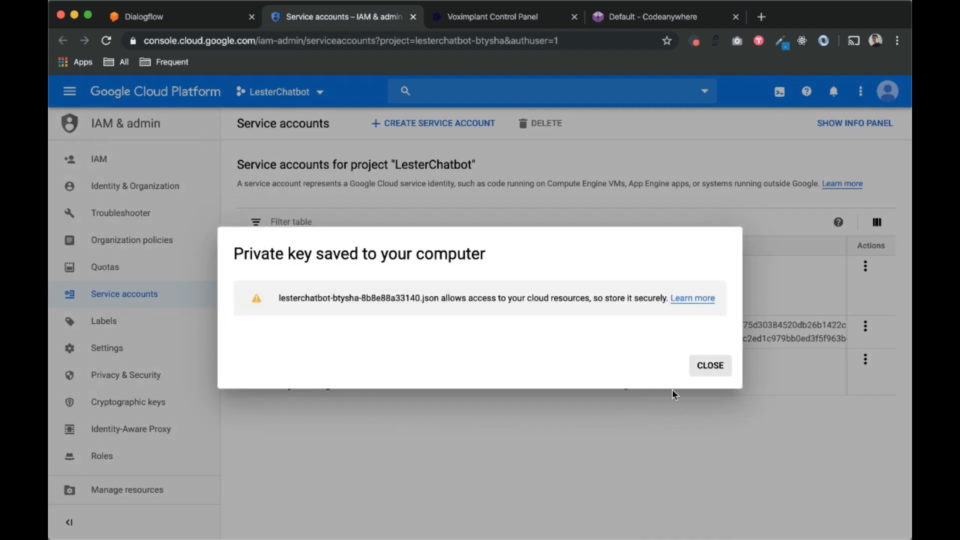
pyautogui.click(709, 365)
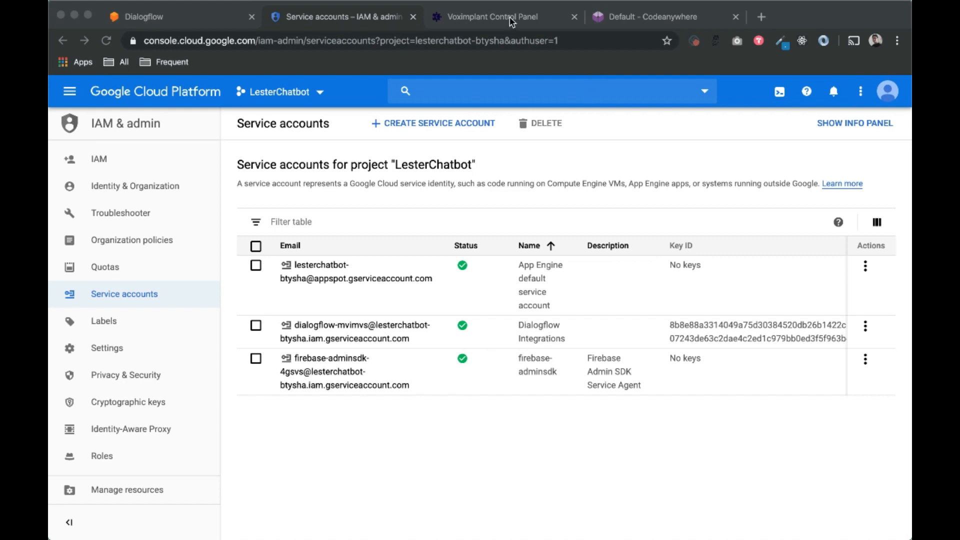
# Start installing Dialogflow Connector from the Voximplant Marketplace with the lesterchatbot JSON key uploaded
pyautogui.click(493, 16)
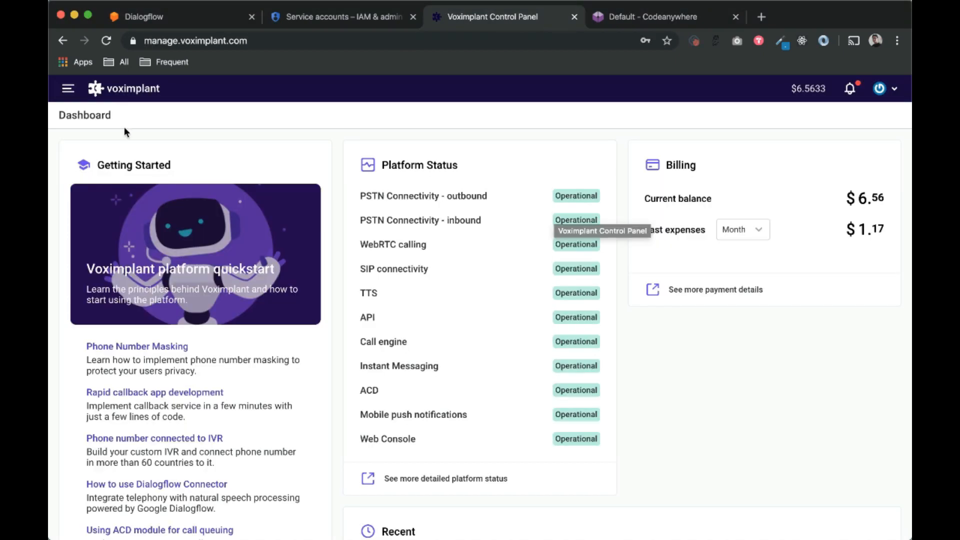
pyautogui.click(68, 87)
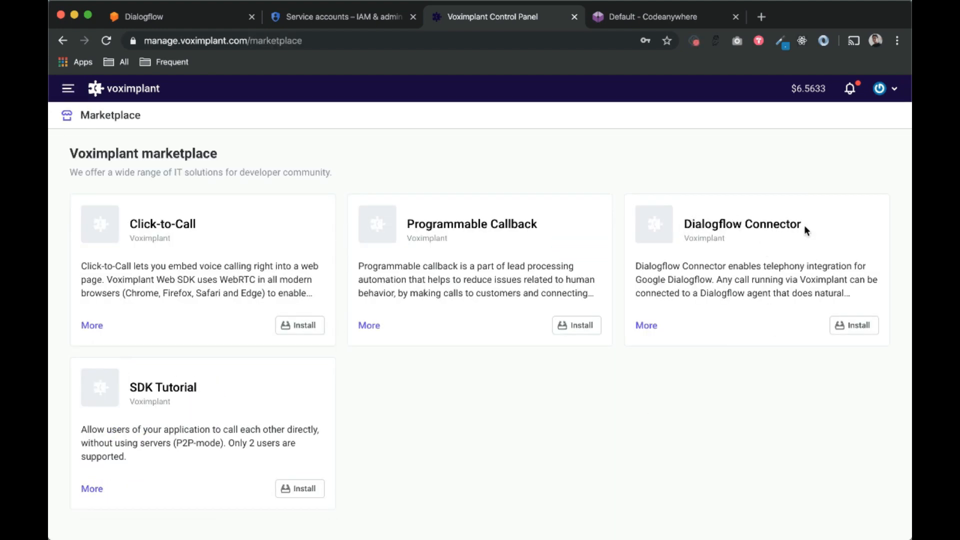
pyautogui.click(853, 325)
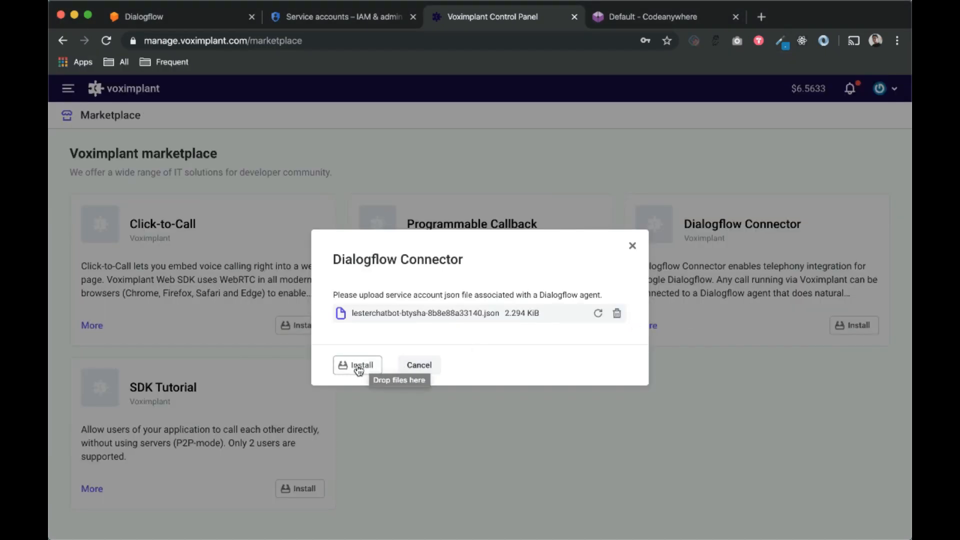
# Install the Dialogflow Connector, confirming test numbers and extension 699102839 in the success notice
pyautogui.click(358, 365)
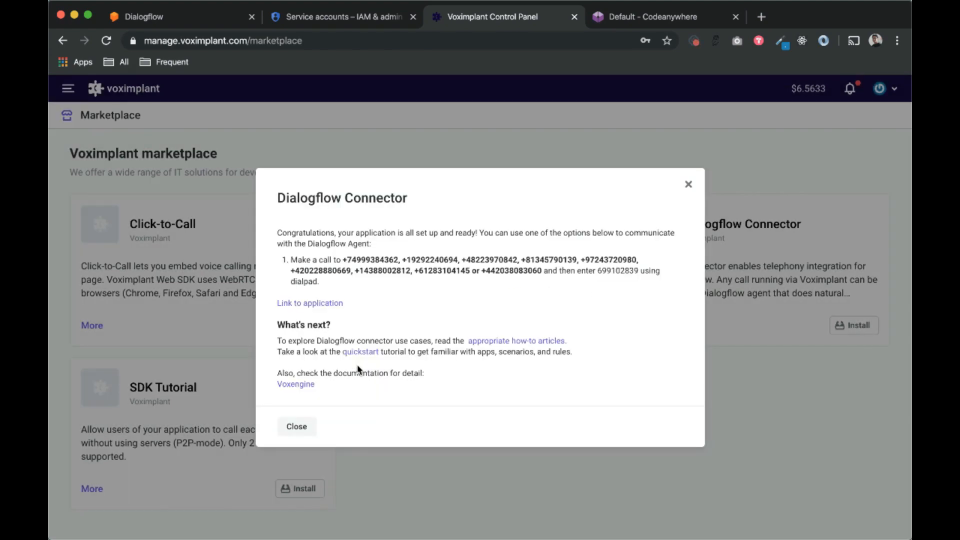
pyautogui.moveTo(422, 314)
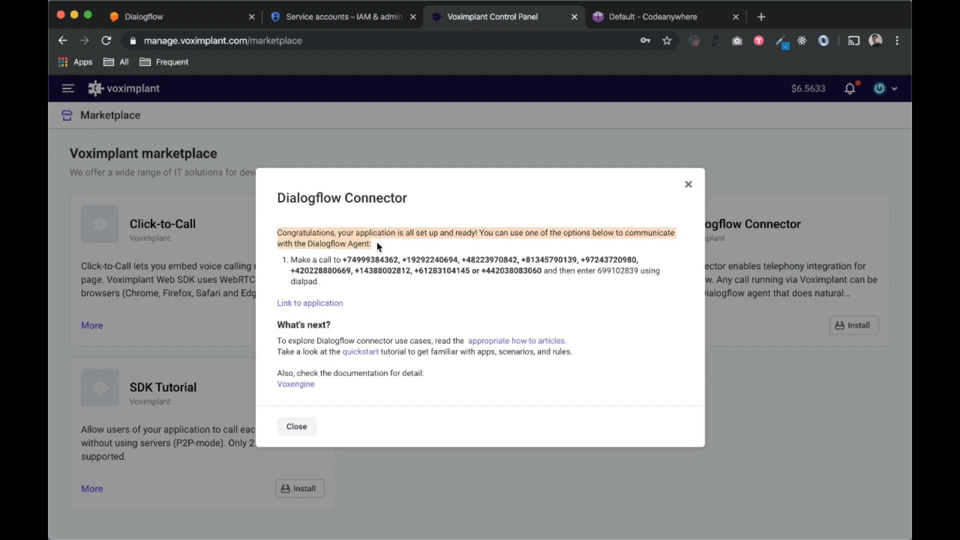
pyautogui.moveTo(505, 238)
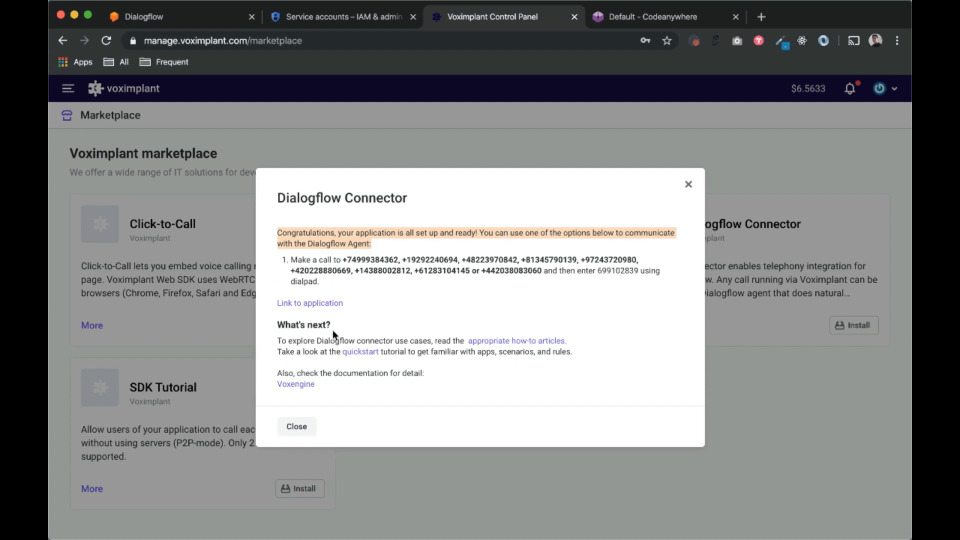
pyautogui.moveTo(310, 306)
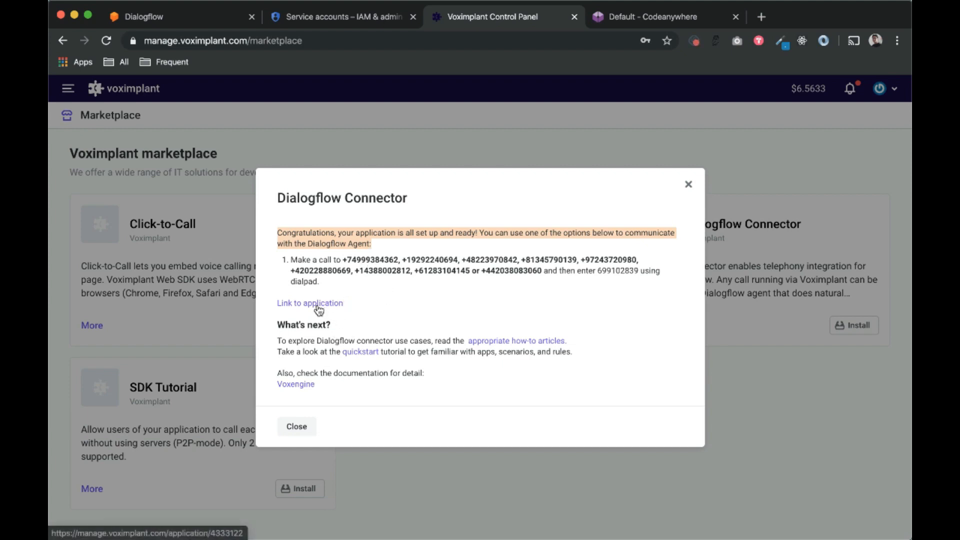
pyautogui.moveTo(301, 306)
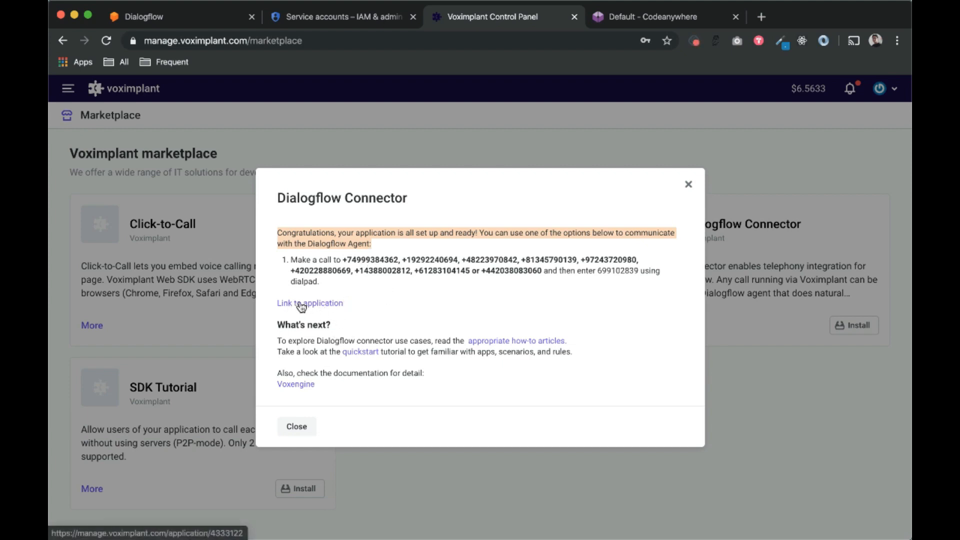
pyautogui.moveTo(309, 308)
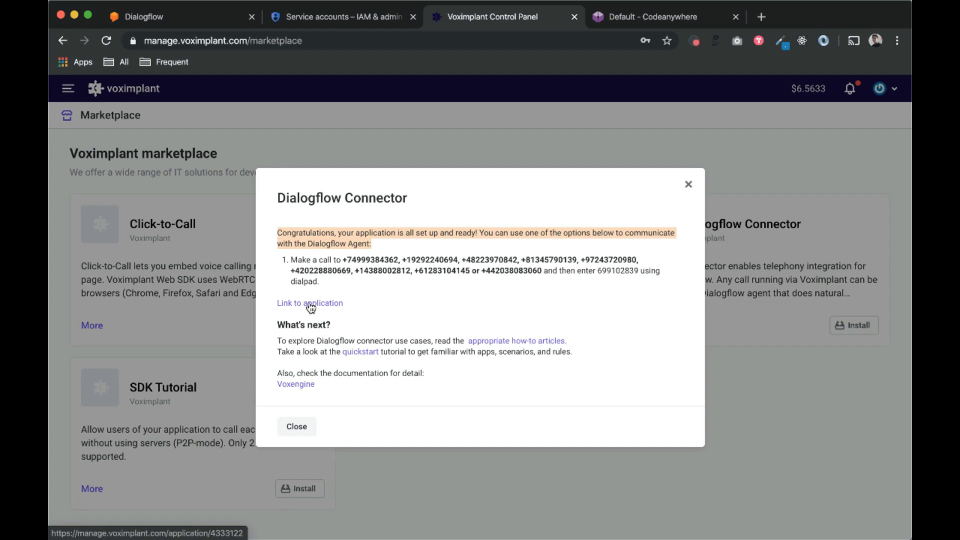
pyautogui.click(310, 303)
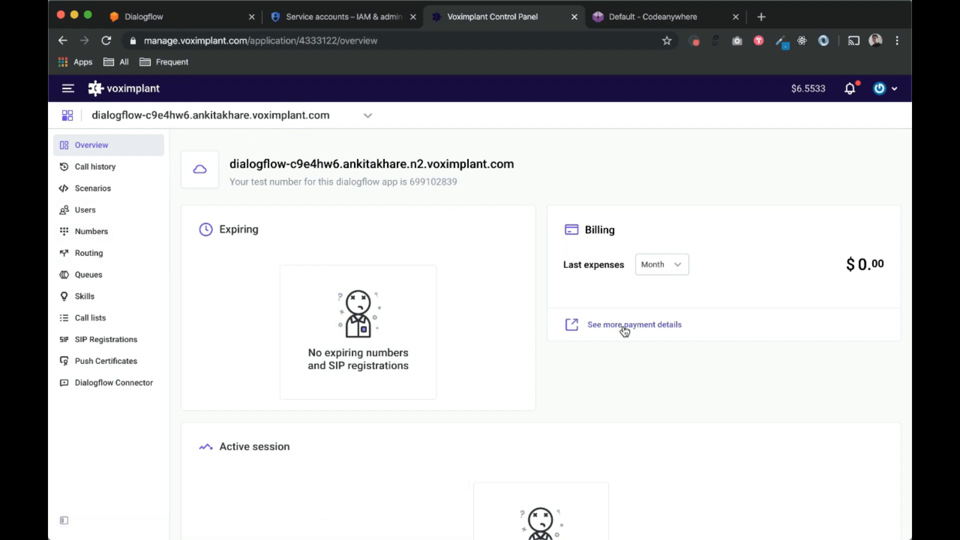
pyautogui.moveTo(153, 109)
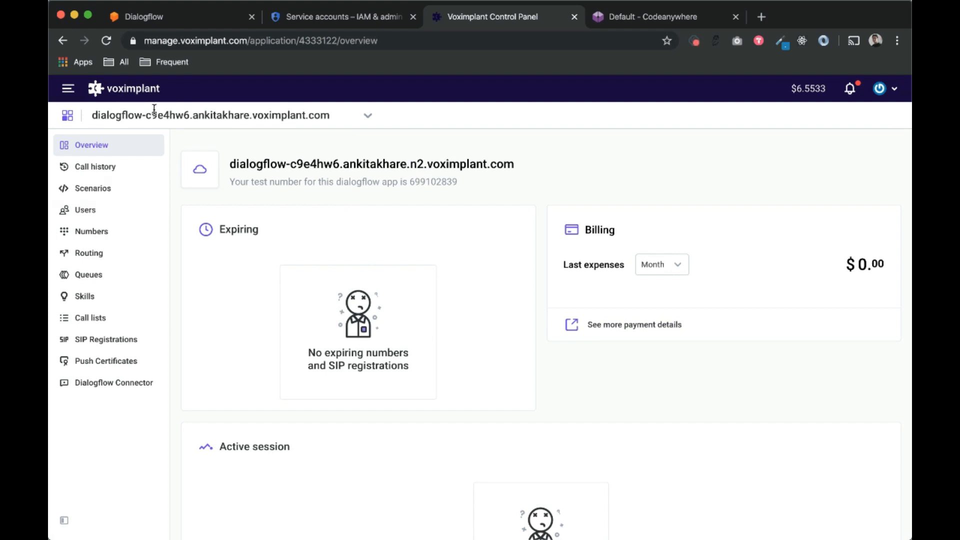
pyautogui.moveTo(93, 188)
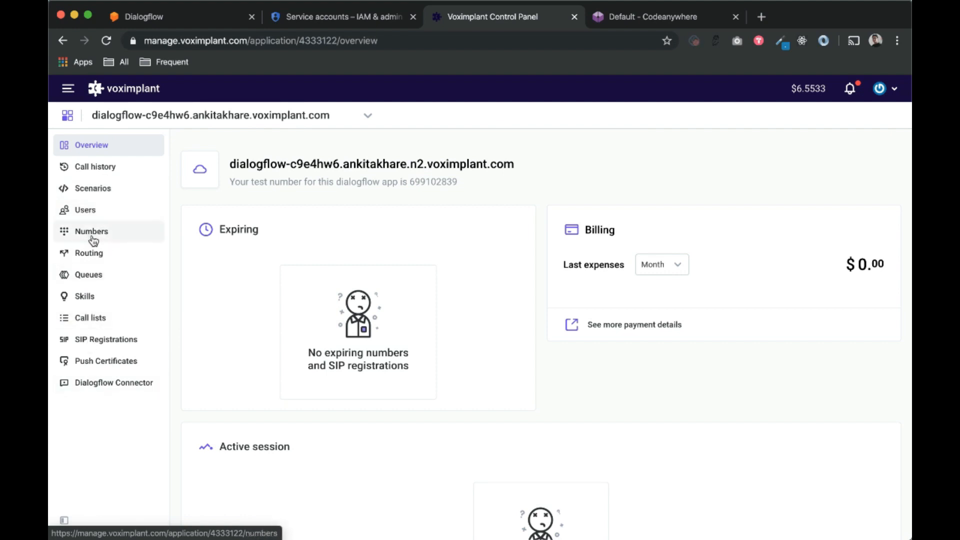
pyautogui.click(91, 231)
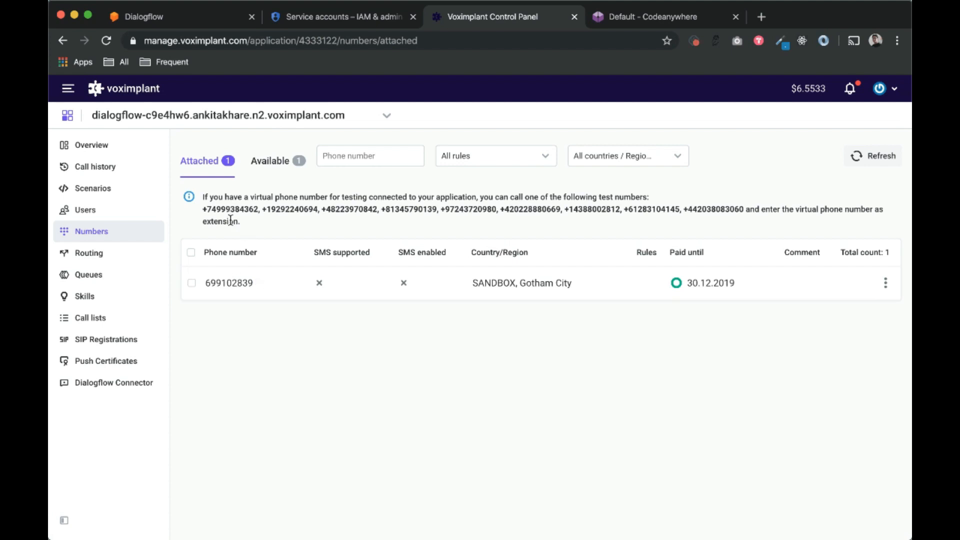
pyautogui.doubleClick(229, 282)
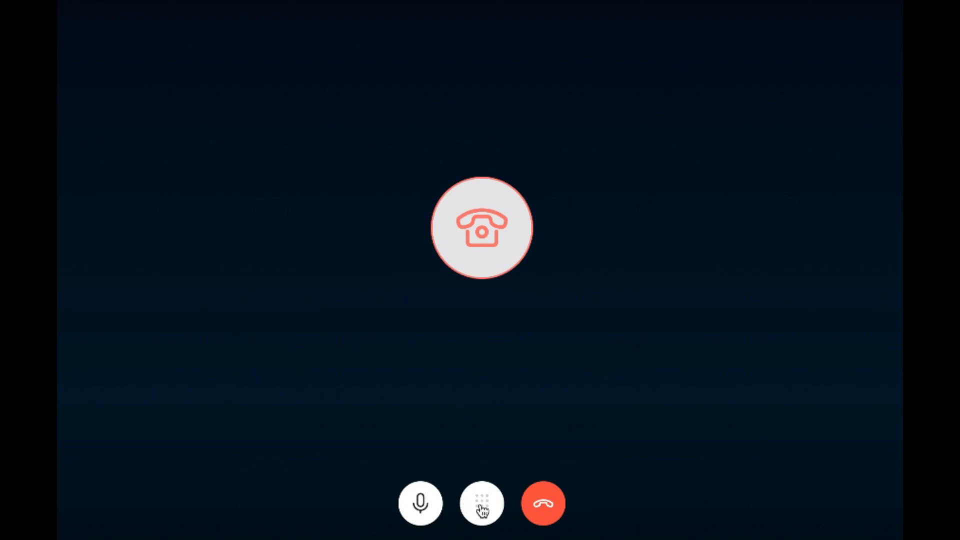
# Dial extension 699102839 on the in-call keypad, hide it and talk to the bot
pyautogui.click(480, 503)
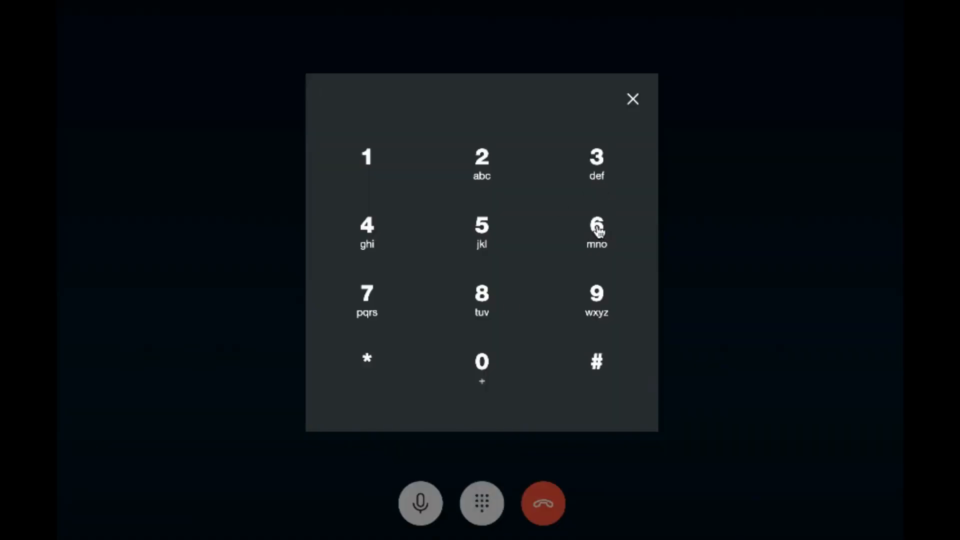
pyautogui.click(595, 294)
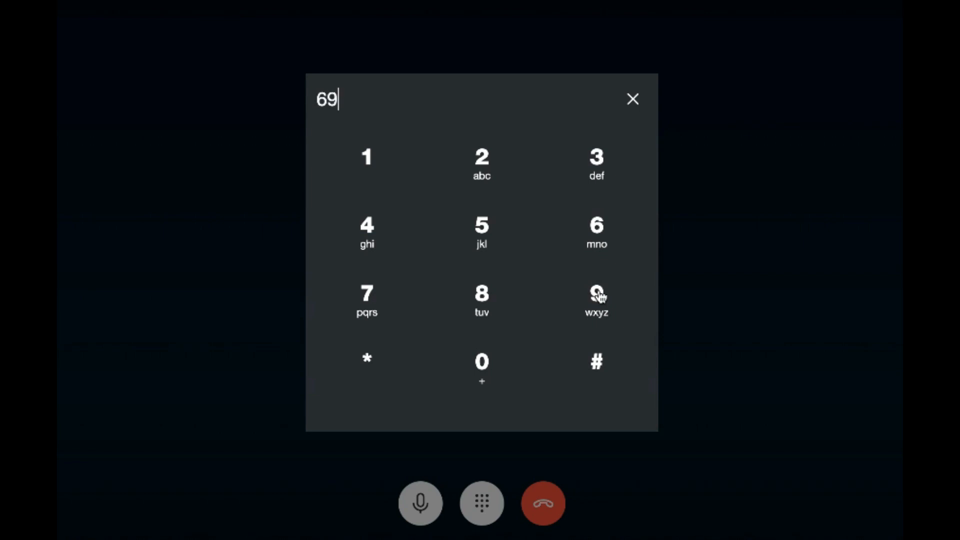
pyautogui.click(595, 294)
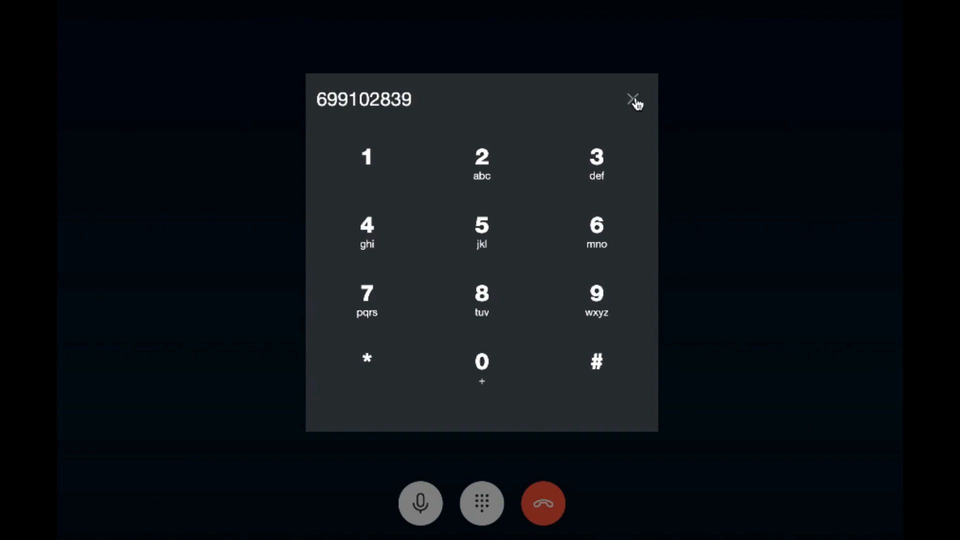
pyautogui.click(632, 99)
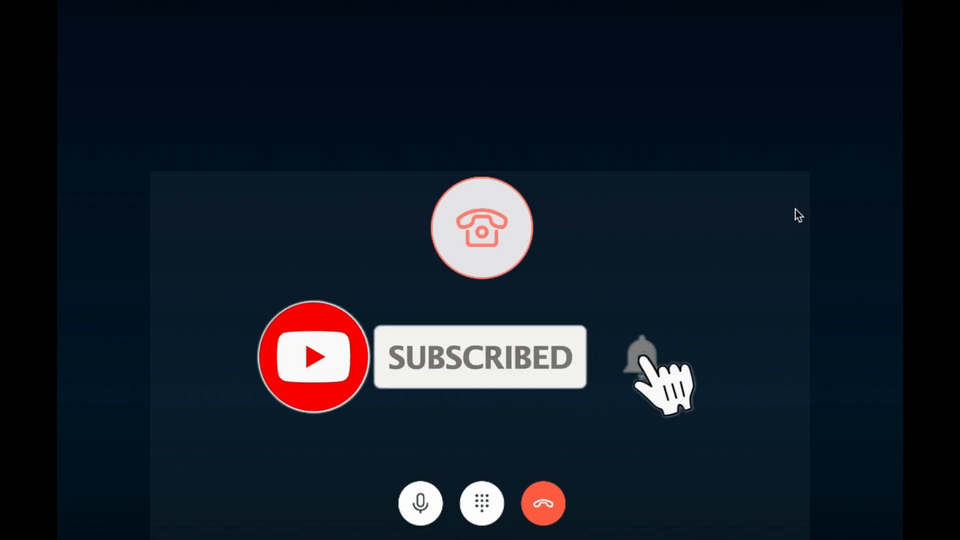
pyautogui.click(641, 357)
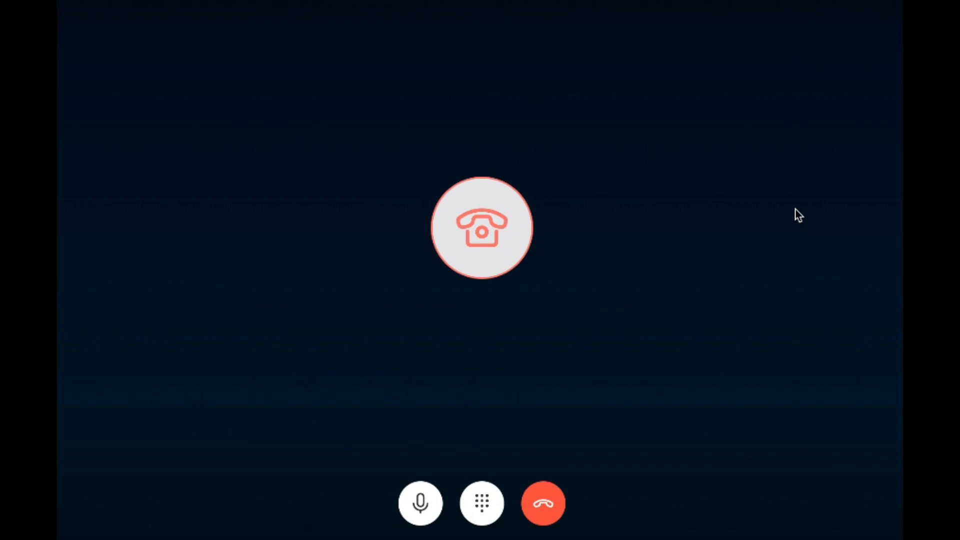
pyautogui.click(543, 502)
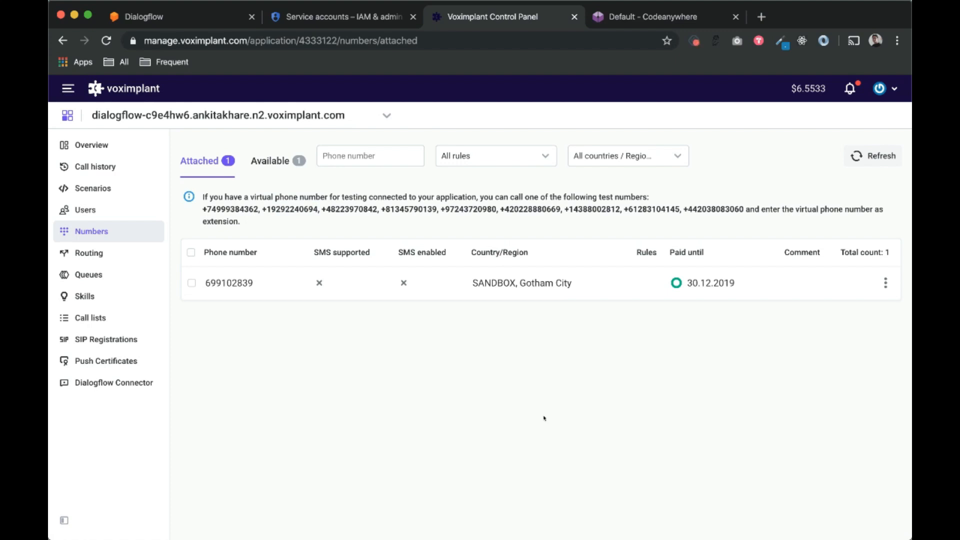